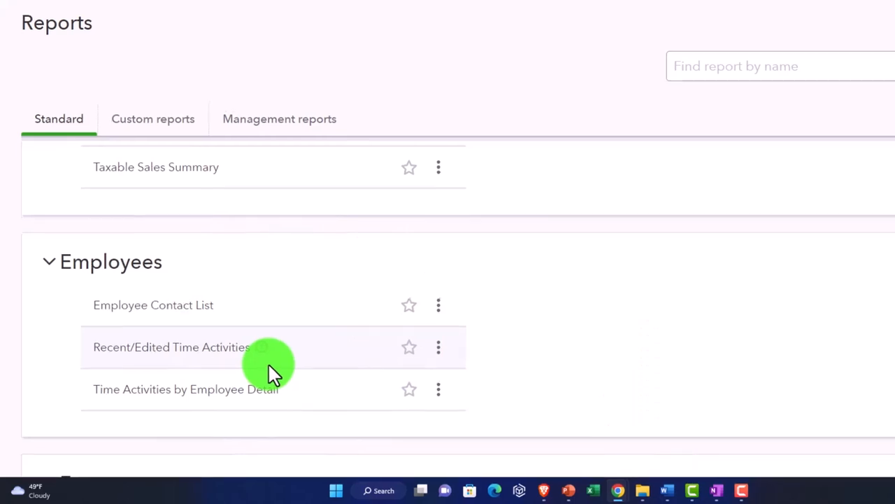
- Scroll the Balance Sheet for Craig's Design and Landscaping Services as of December 31, 2022
{"action": "scroll", "scroll_direction": "down", "scroll_amount": 3}
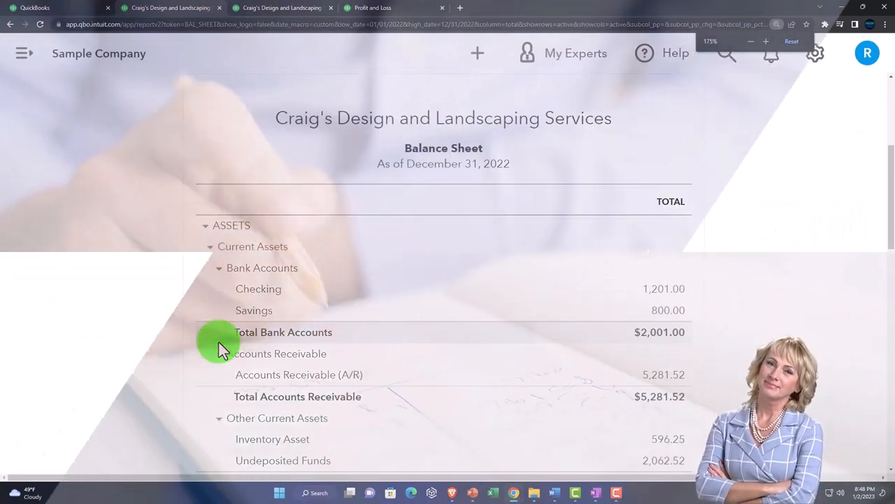
- Scroll through the Balance Sheet's asset and liability accounts, reaching the Profit and Loss report
{"action": "scroll", "scroll_direction": "down", "scroll_amount": 3}
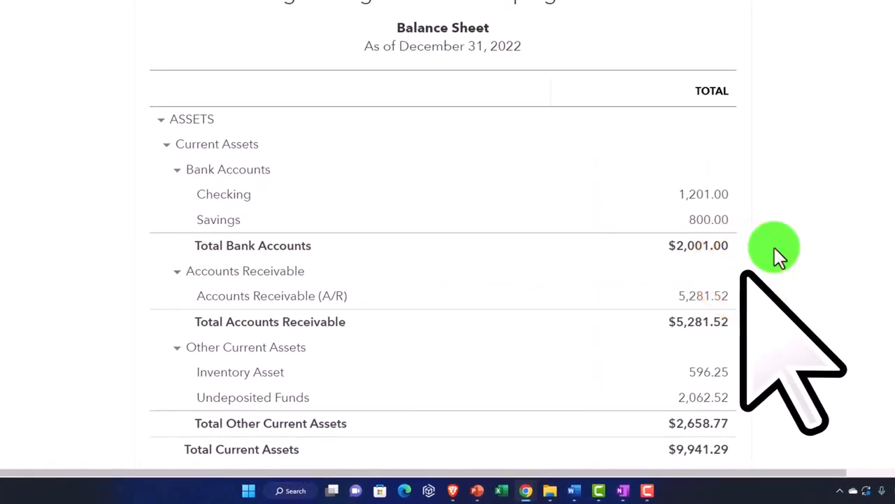
{"action": "mouse_move", "coordinate": [770, 252]}
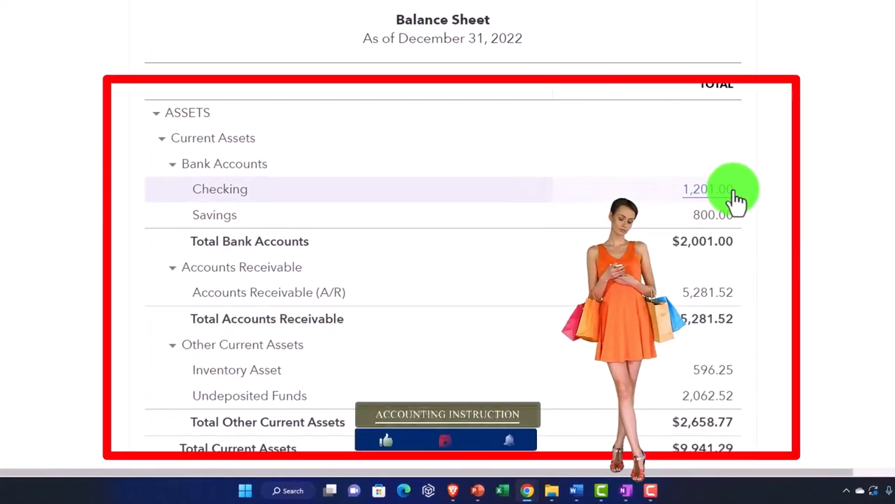
{"action": "scroll", "scroll_direction": "down", "scroll_amount": 3}
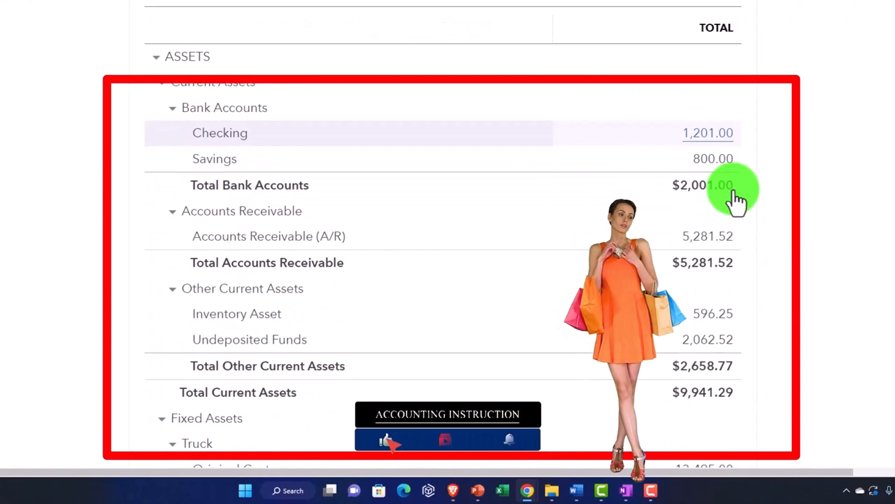
{"action": "scroll", "scroll_direction": "down", "scroll_amount": 3}
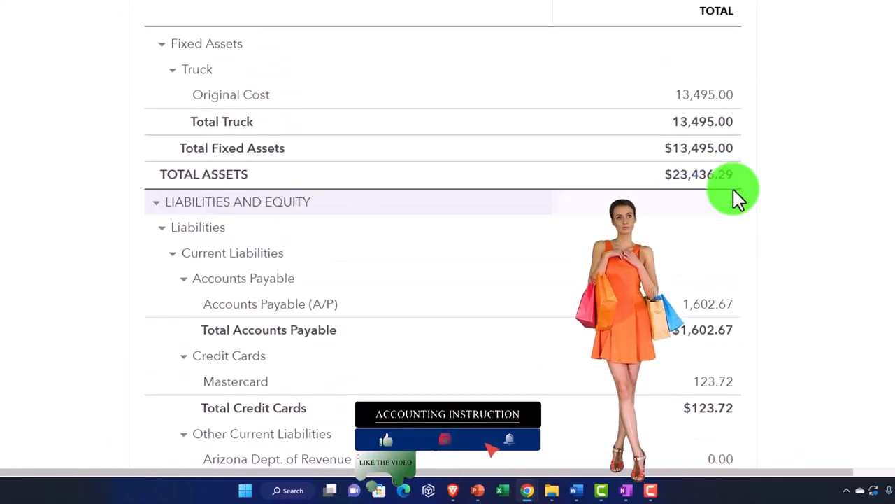
{"action": "scroll", "scroll_direction": "down", "scroll_amount": 3}
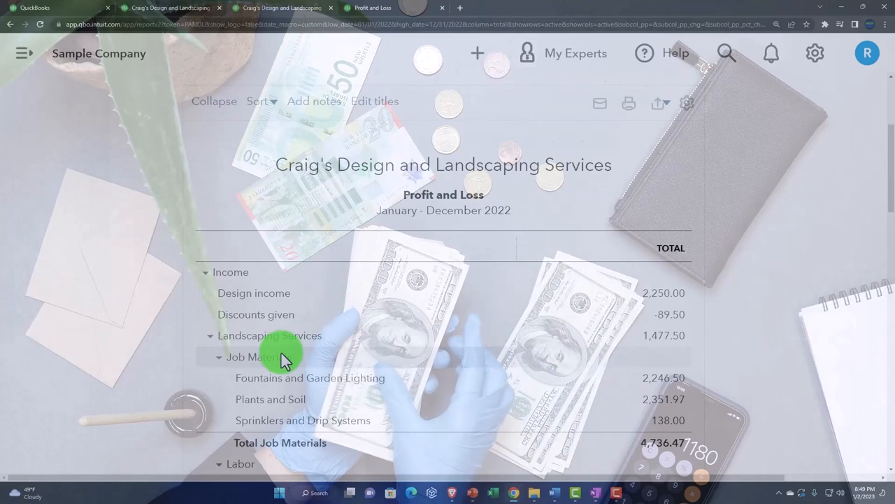
{"action": "scroll", "scroll_direction": "down", "scroll_amount": 3}
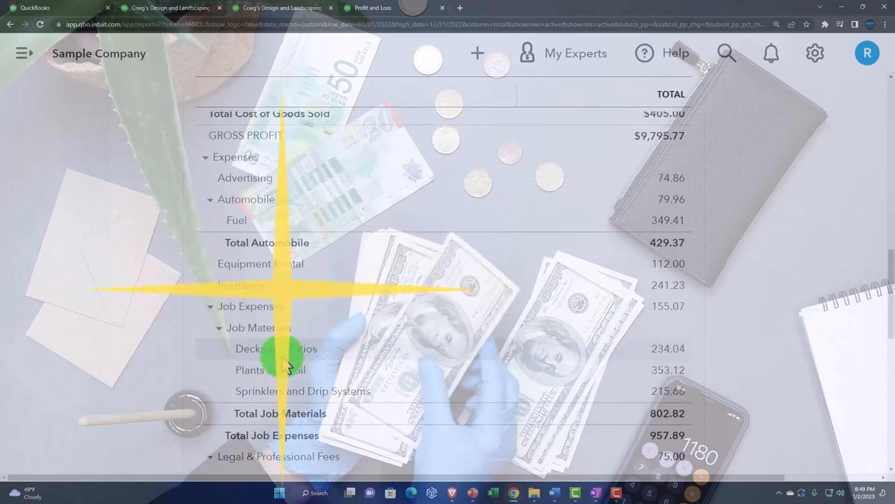
{"action": "scroll", "scroll_direction": "down", "scroll_amount": 3}
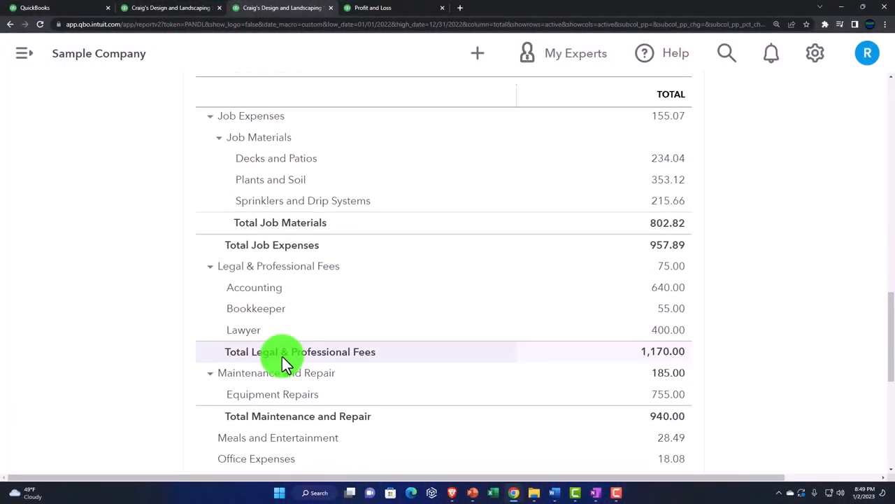
{"action": "scroll", "scroll_direction": "down", "scroll_amount": 3}
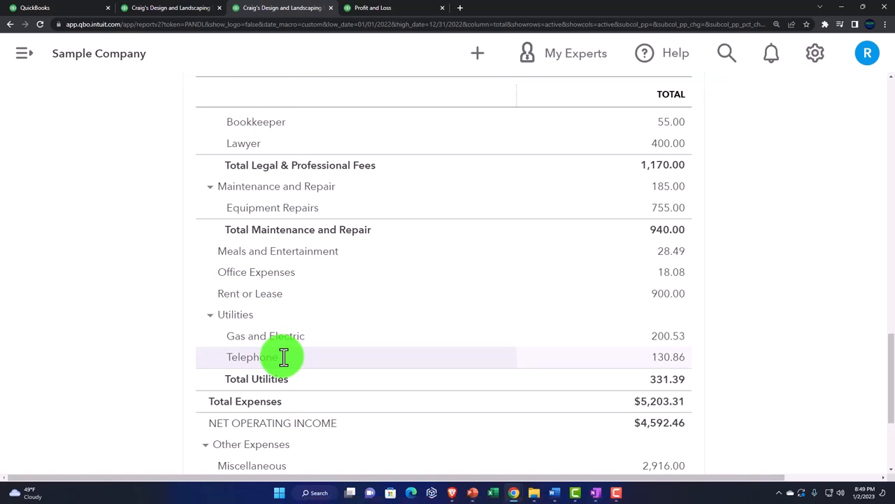
{"action": "scroll", "scroll_direction": "down", "scroll_amount": 3}
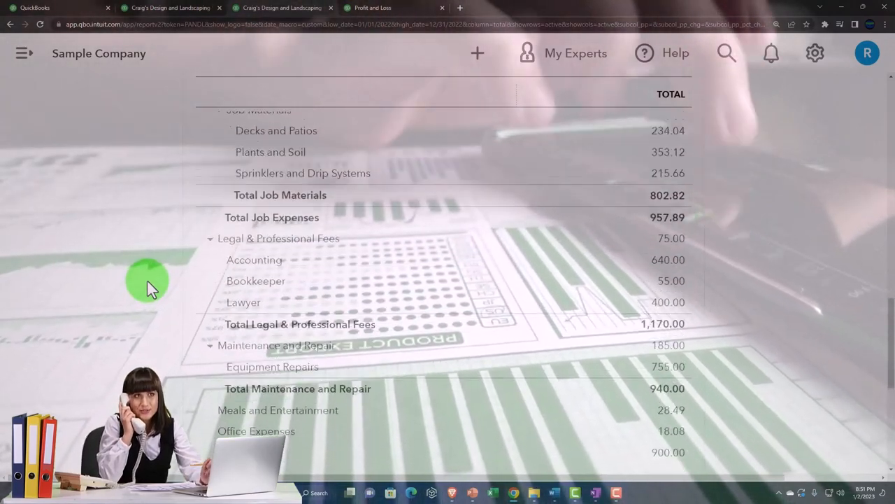
{"action": "scroll", "scroll_direction": "up", "scroll_amount": 3}
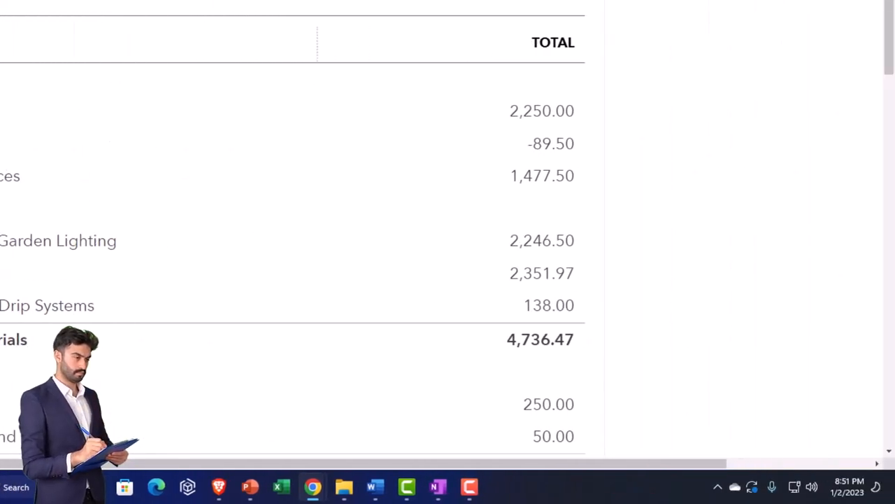
- Switch back to the Balance Sheet tab showing bank and receivable asset lines
{"action": "left_click", "coordinate": [448, 233]}
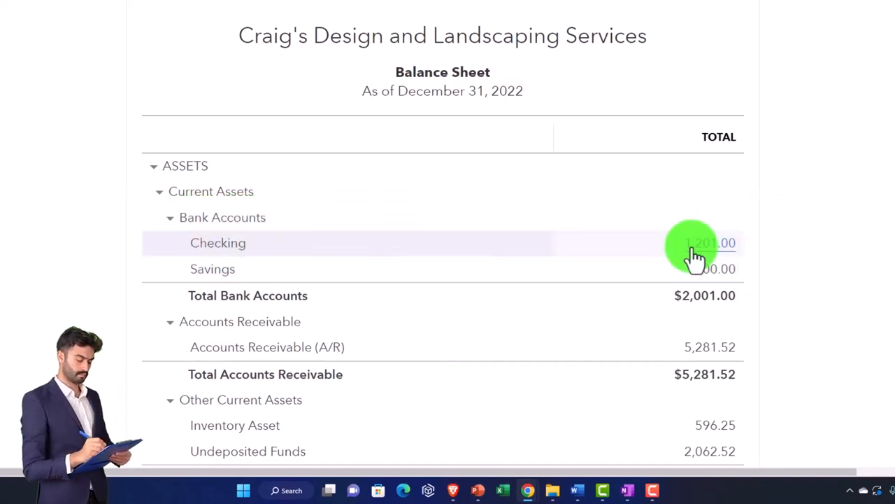
- Review Balance Sheet liabilities, then view Profit and Loss income, COGS, gross profit and expenses
{"action": "scroll", "scroll_direction": "down", "scroll_amount": 3}
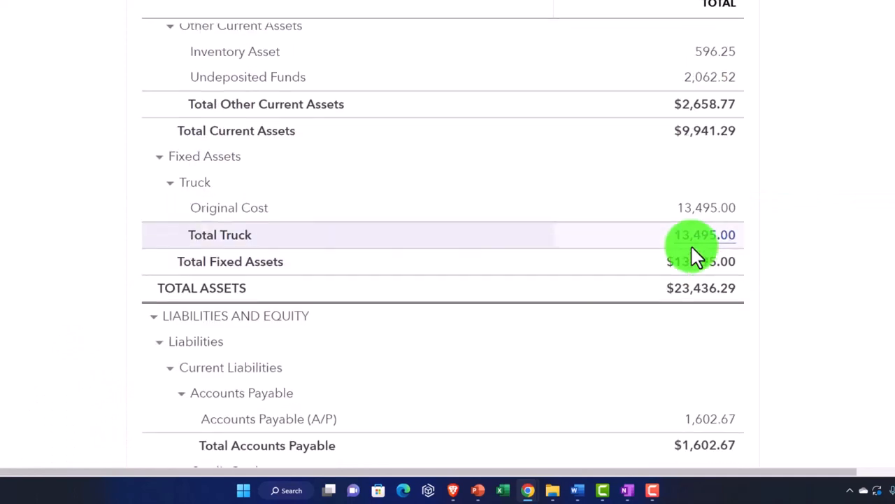
{"action": "scroll", "scroll_direction": "down", "scroll_amount": 3}
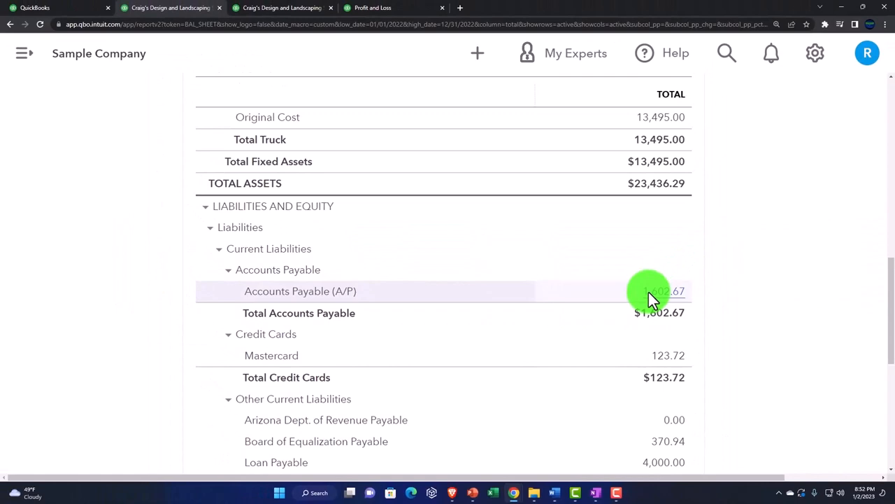
{"action": "left_click", "coordinate": [649, 292]}
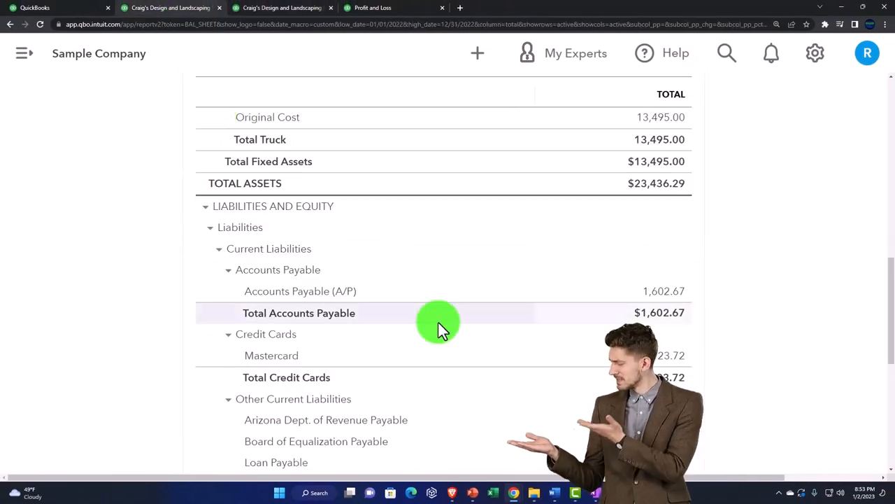
{"action": "scroll", "scroll_direction": "down", "scroll_amount": 3}
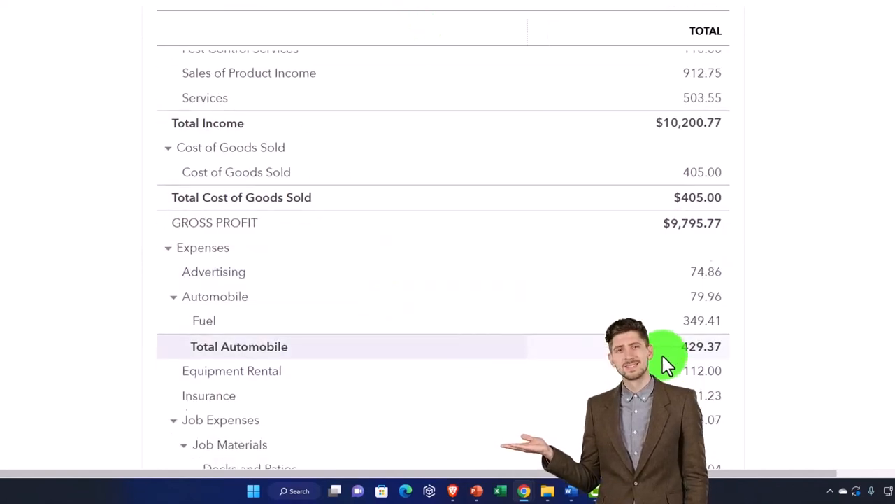
- Switch from the Profit and Loss report to the QuickBooks Desktop home workflow diagram
{"action": "scroll", "scroll_direction": "down", "scroll_amount": 3}
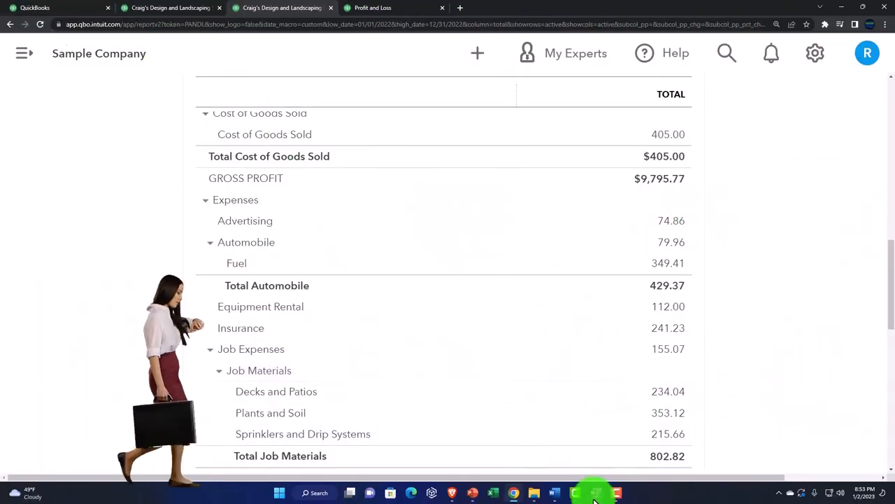
{"action": "left_click", "coordinate": [575, 492]}
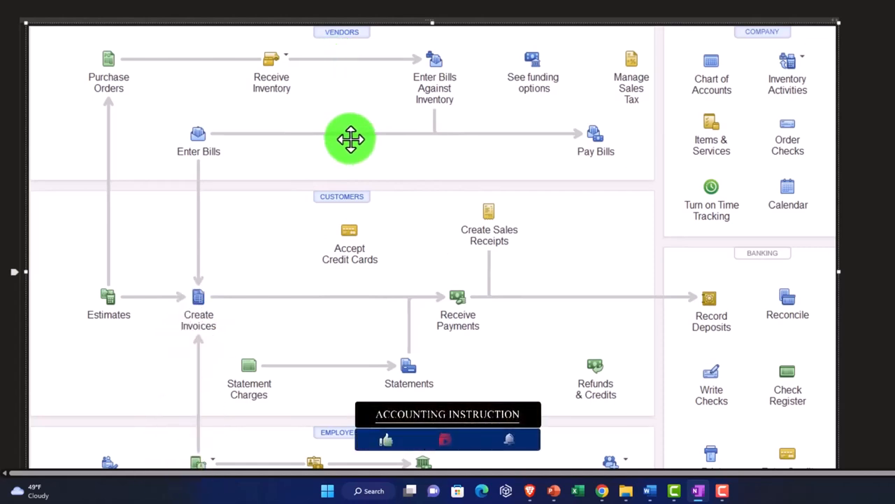
{"action": "scroll", "scroll_direction": "down", "scroll_amount": 3}
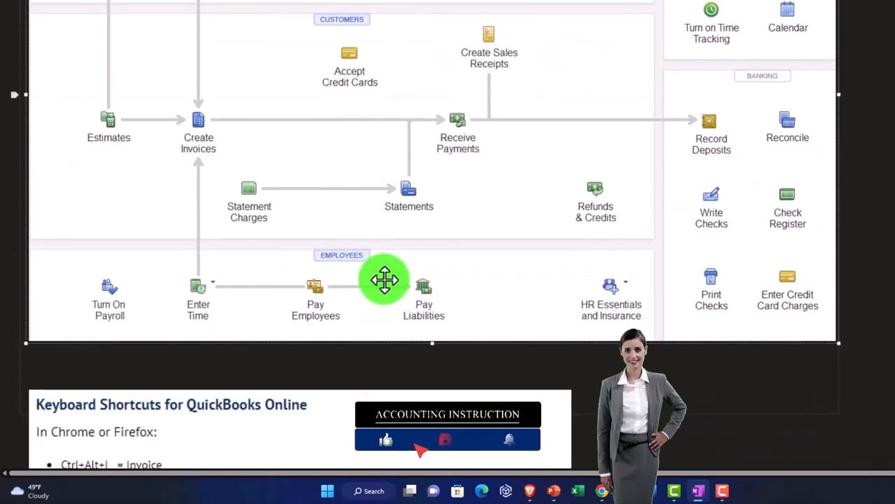